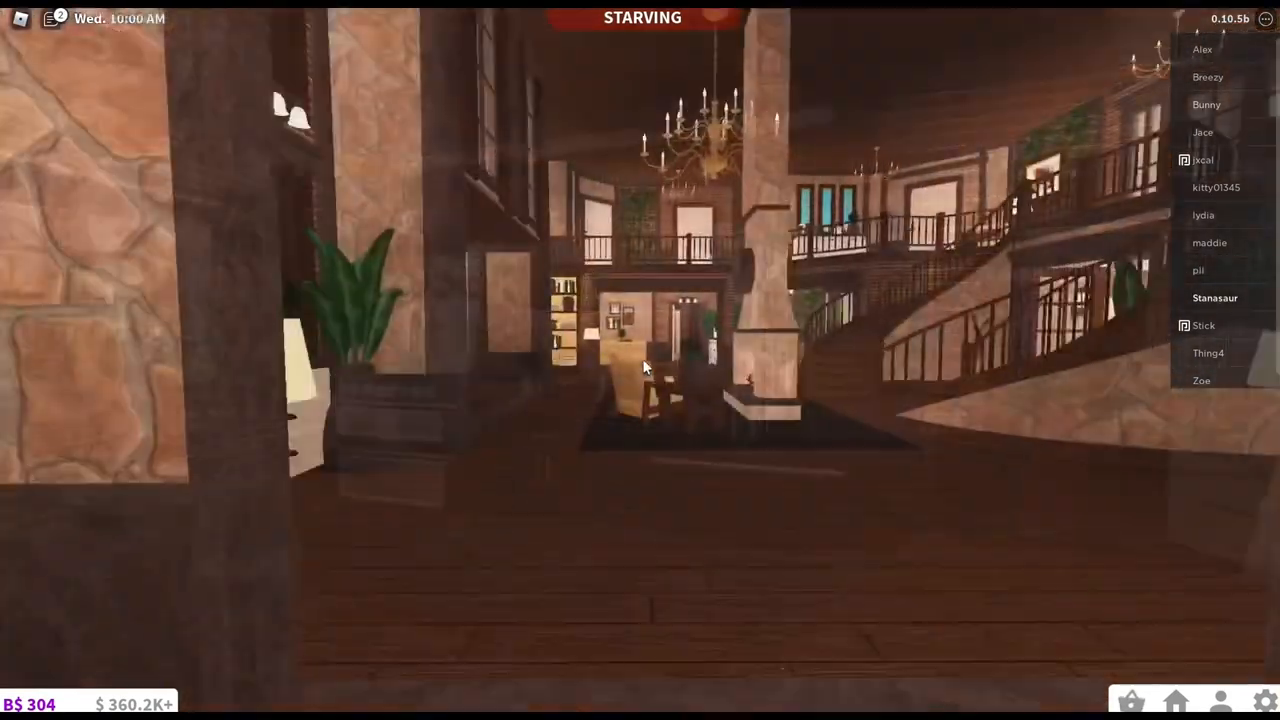
pyautogui.moveTo(644, 368)
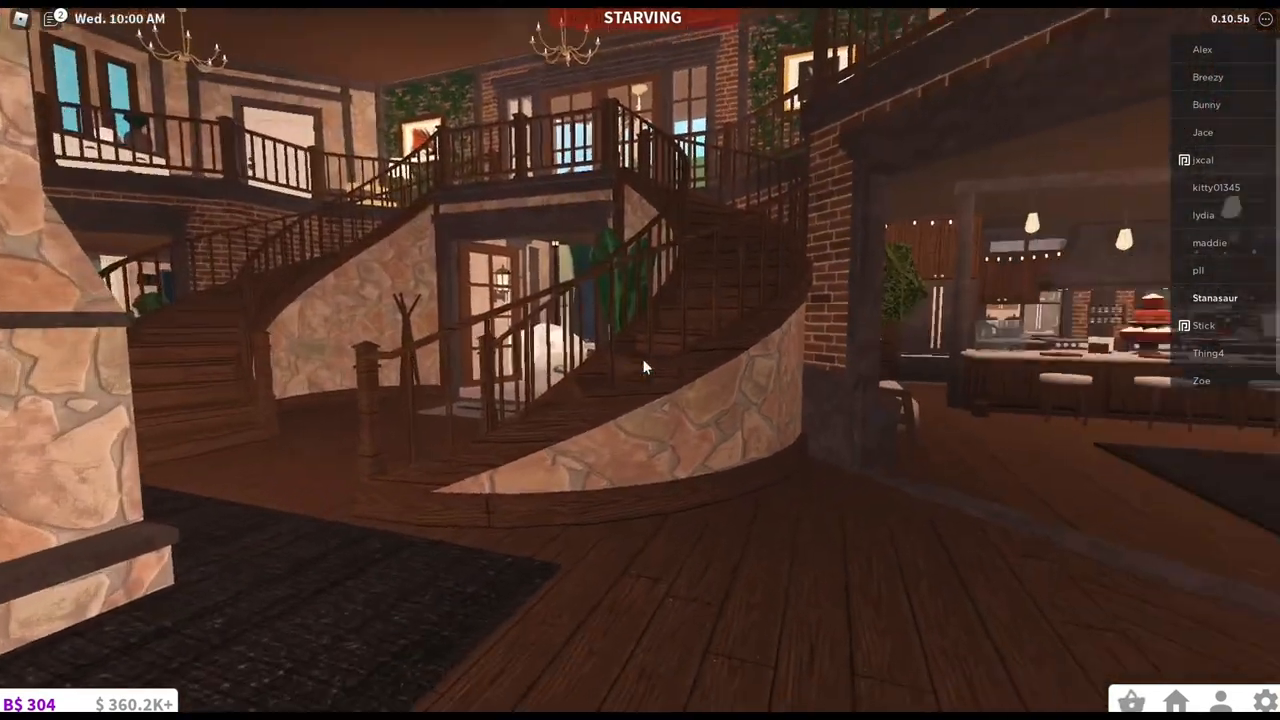